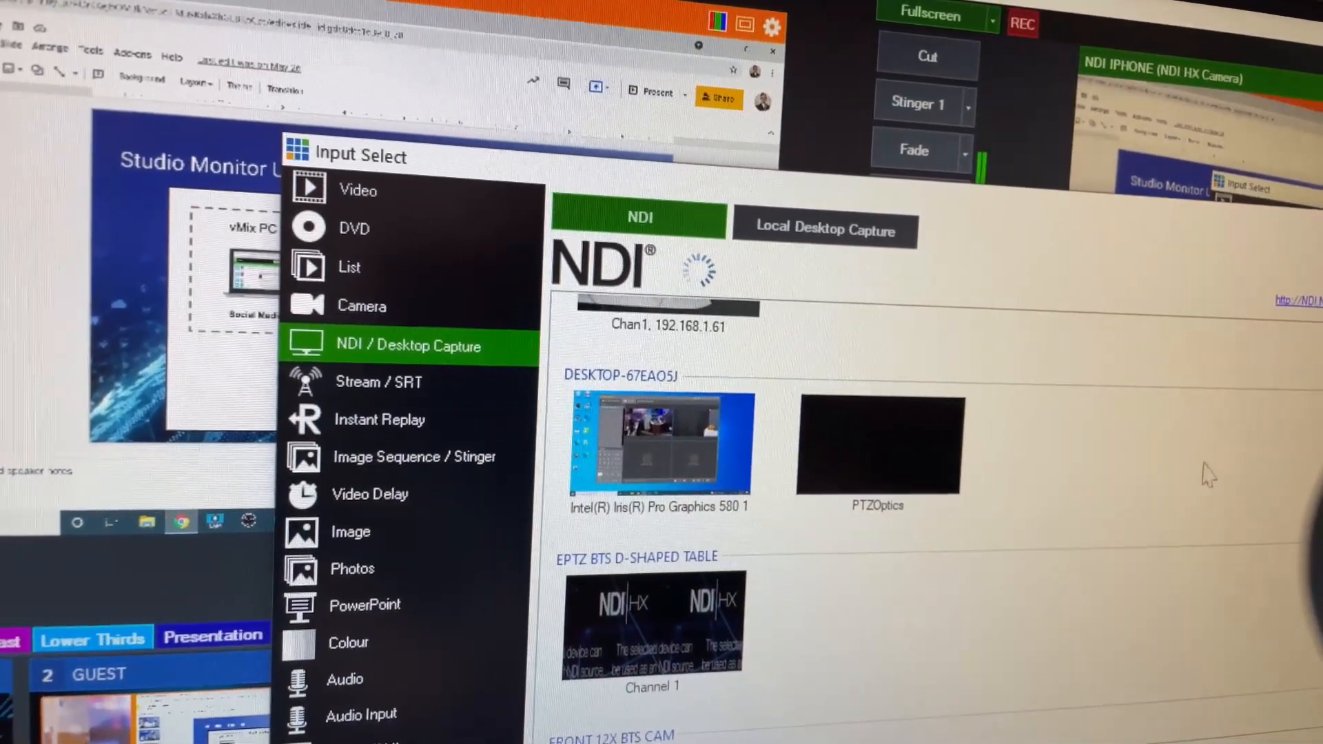
- Select the PTZOptics NDI source under DESKTOP-67EAO5J as the new input
left_click(877, 447)
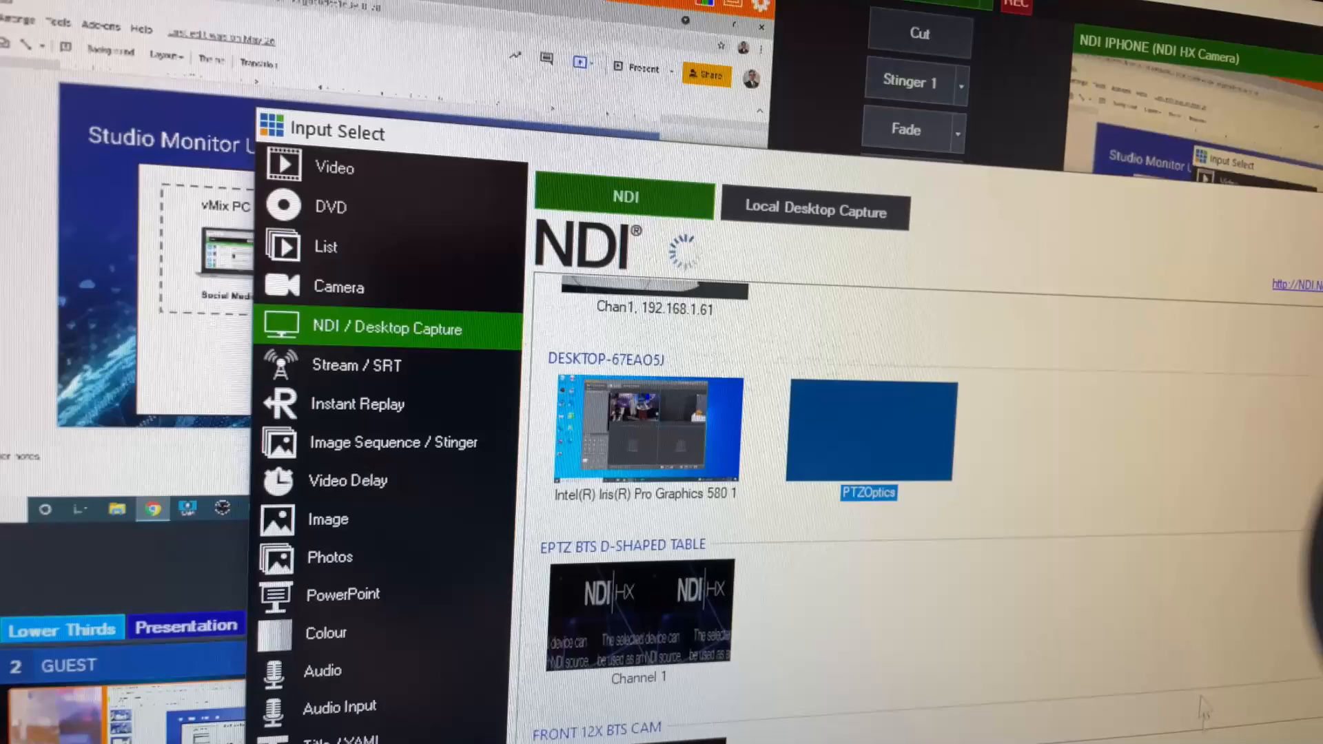